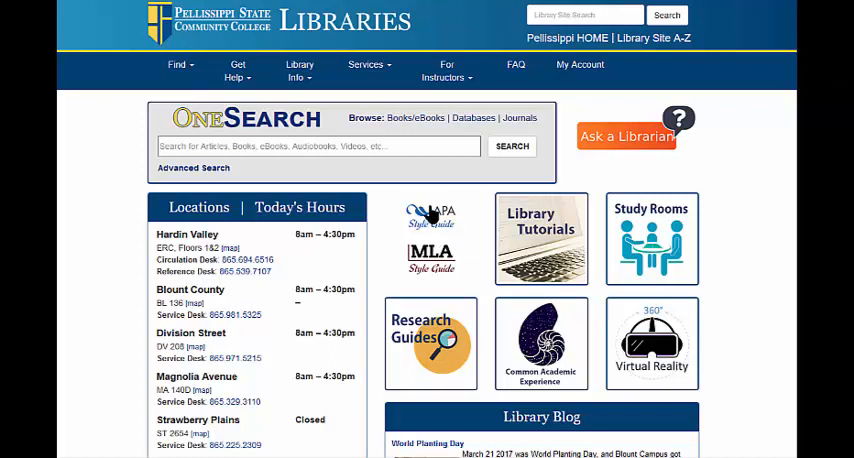
pyautogui.moveTo(466, 247)
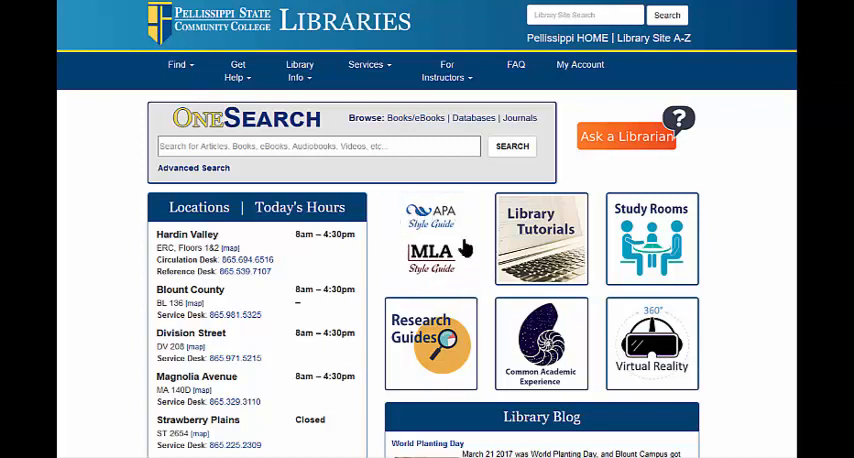
# Open the citation guide's overview page from the APA Style Guide tile
pyautogui.click(430, 254)
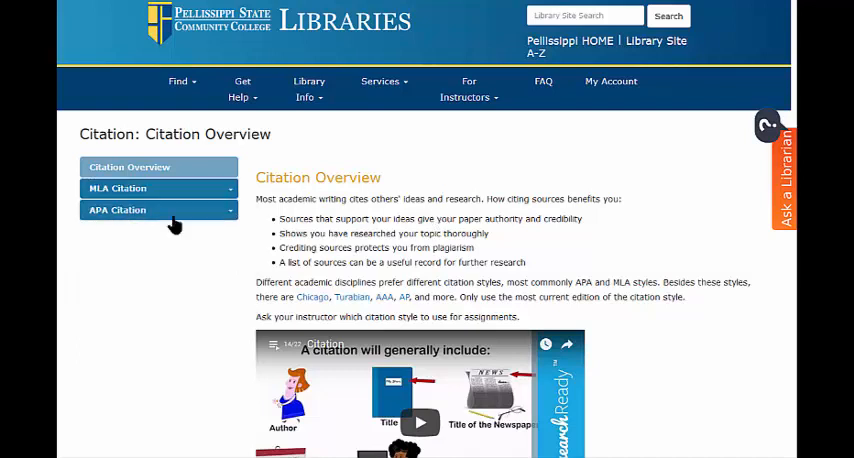
# Go to the APA Citation page and download the APA Paper Template
pyautogui.click(117, 210)
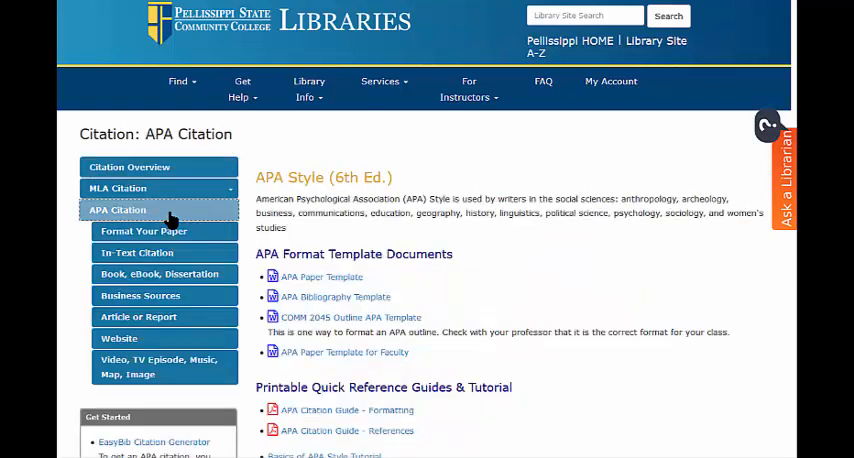
pyautogui.moveTo(278, 277)
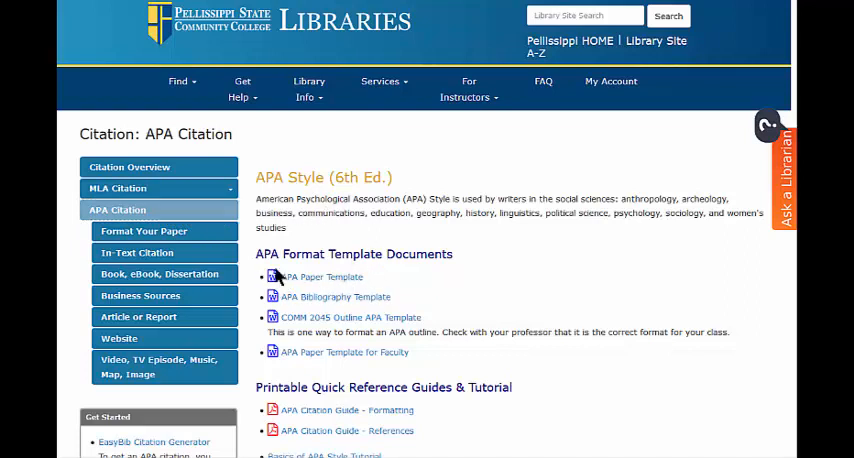
pyautogui.moveTo(318, 289)
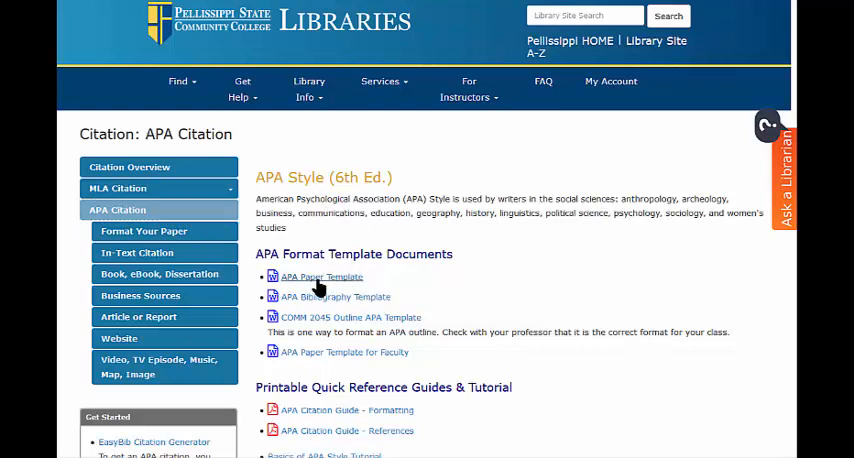
pyautogui.click(321, 277)
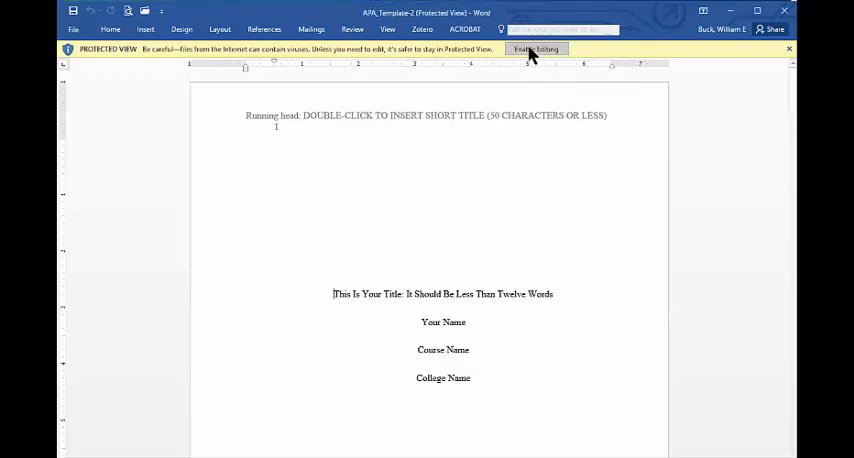
# Enable editing on the APA paper template and scroll through its sample body text
pyautogui.click(537, 49)
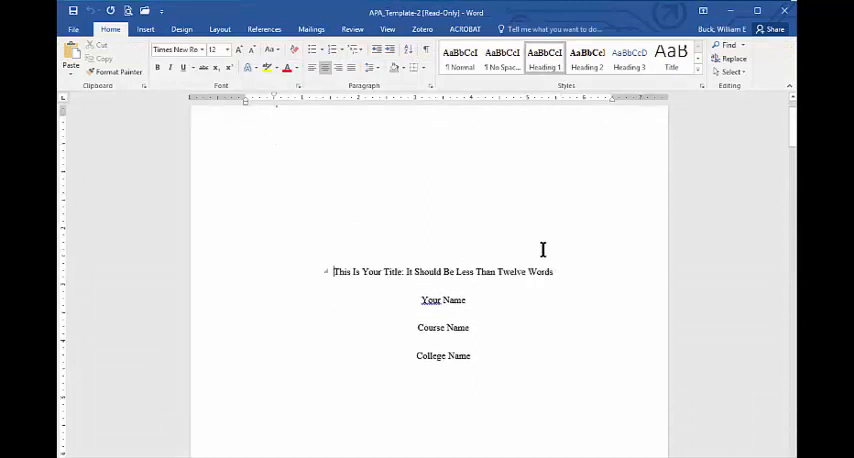
pyautogui.scroll(-3)
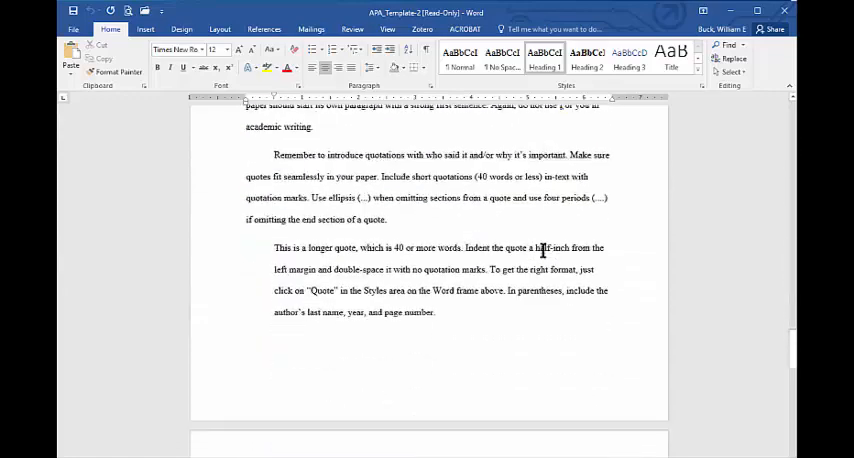
pyautogui.scroll(-3)
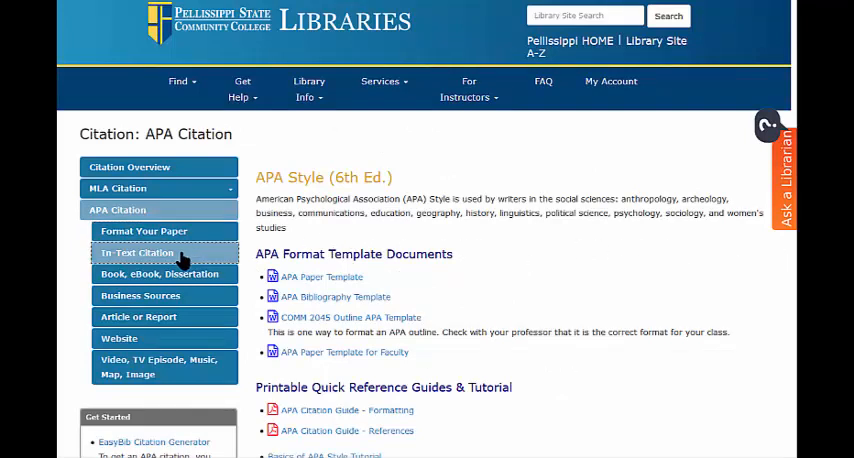
pyautogui.click(137, 253)
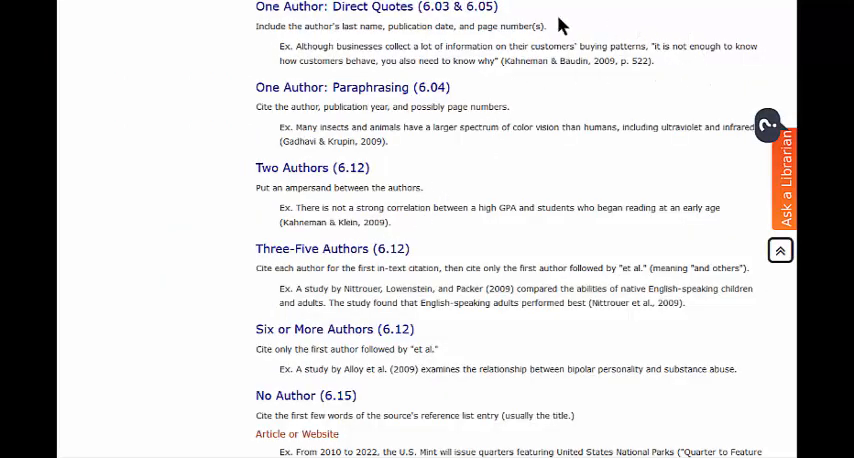
pyautogui.scroll(3)
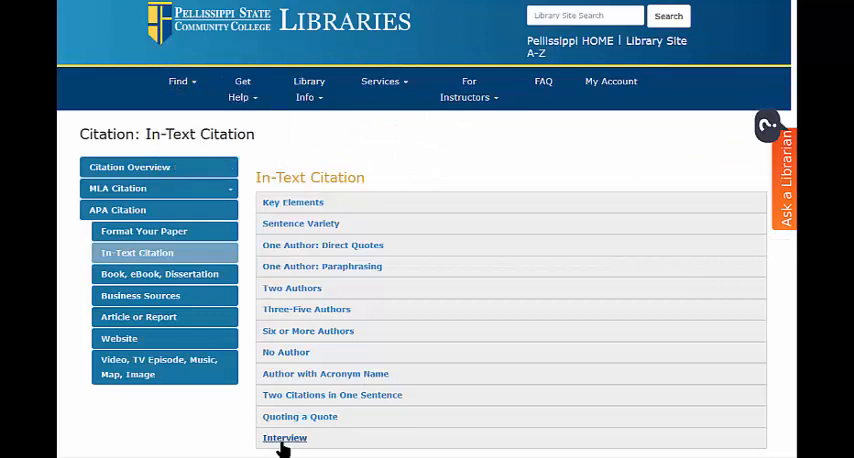
pyautogui.click(285, 438)
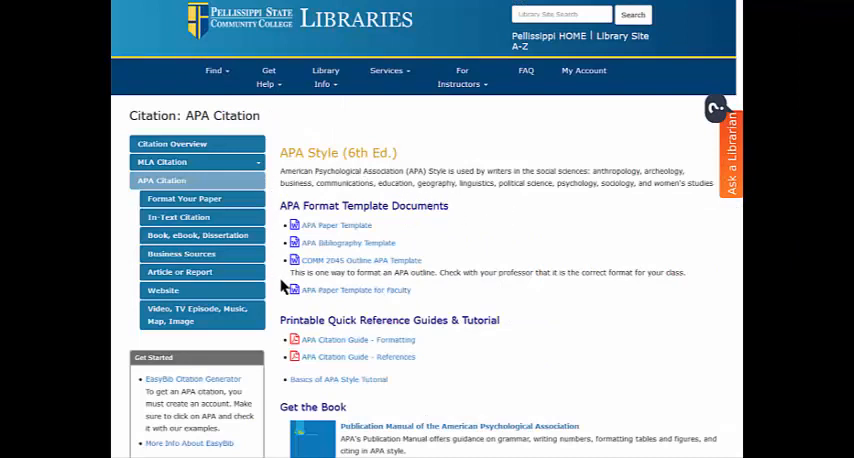
# Open the Article or Report citation page and scroll to the Journal Article examples
pyautogui.click(179, 271)
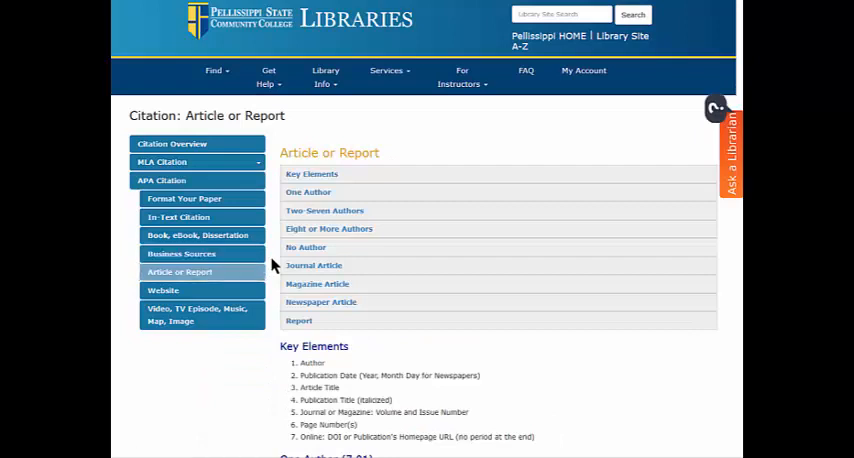
pyautogui.scroll(-3)
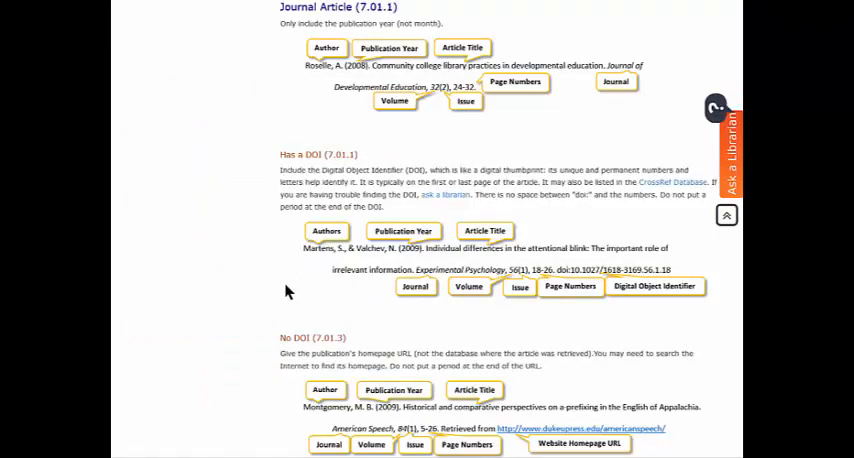
pyautogui.scroll(-3)
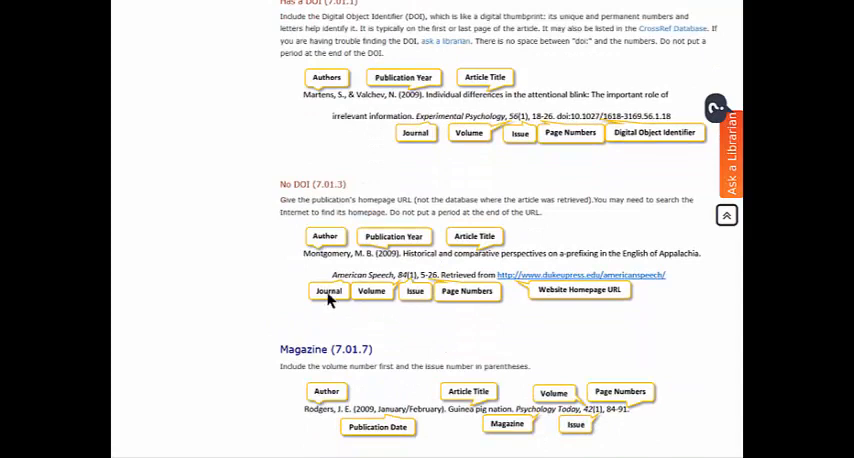